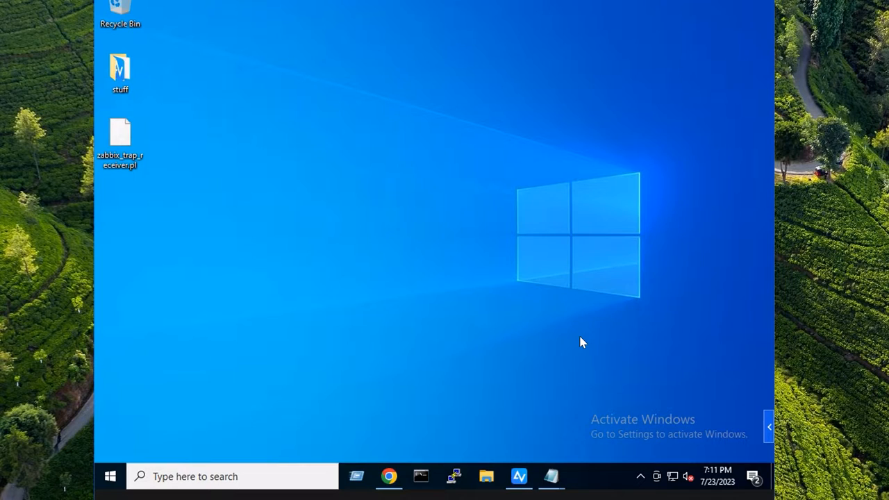
mouse_move(578, 356)
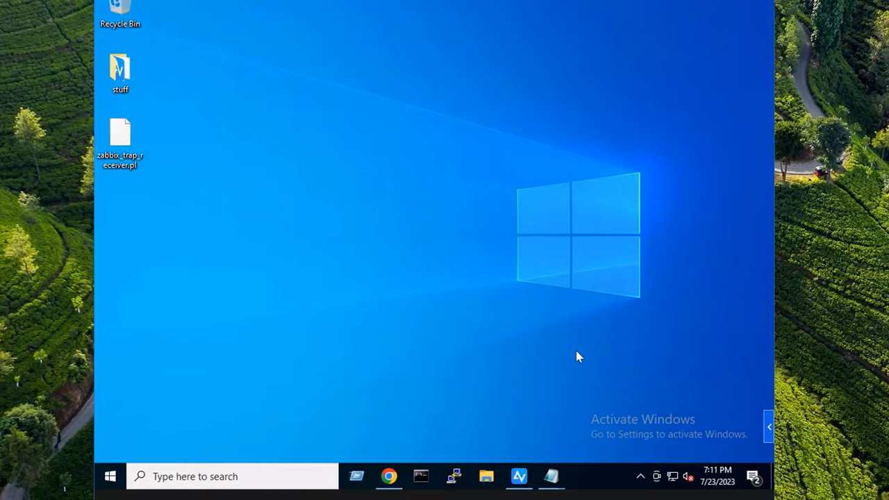
Step: Bring the logged-in PuTTY session to the Cisco SF300 switch to the front
left_click(453, 477)
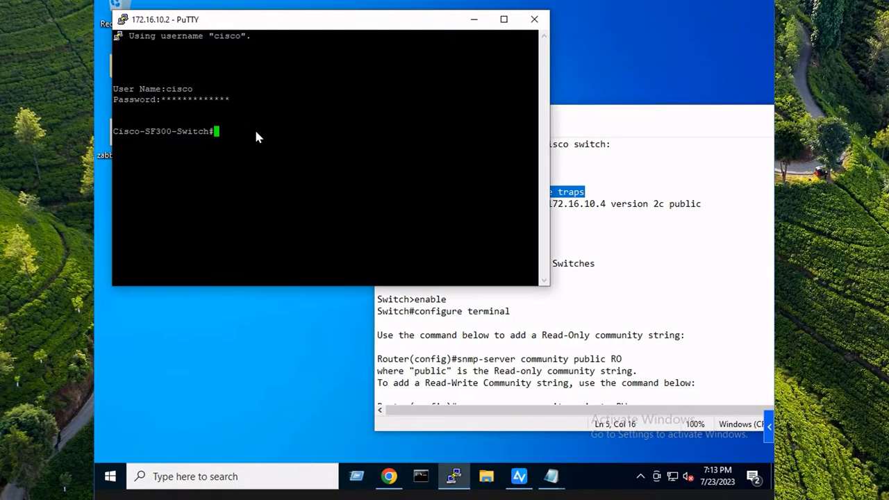
Step: Enable SNMP traps, add trap host 172.16.10.4 (version 2c, public) and community public RO
type("conf")
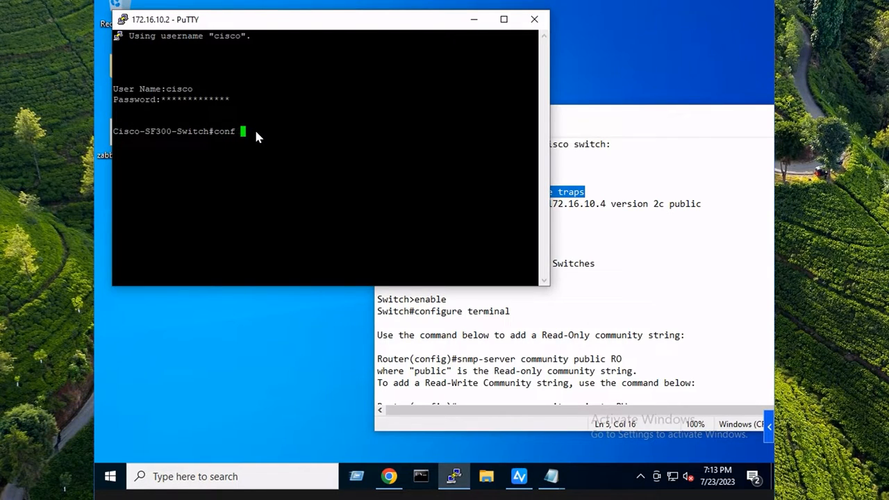
type("snmp-server enable traps")
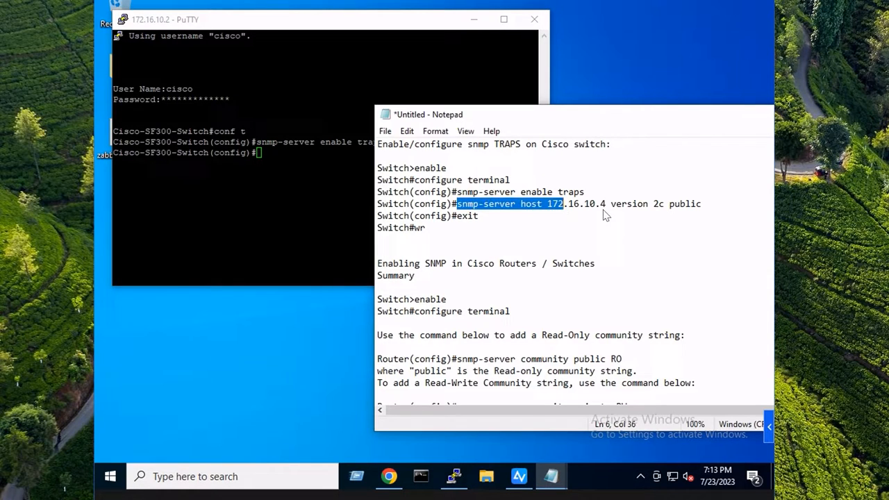
left_click(702, 204)
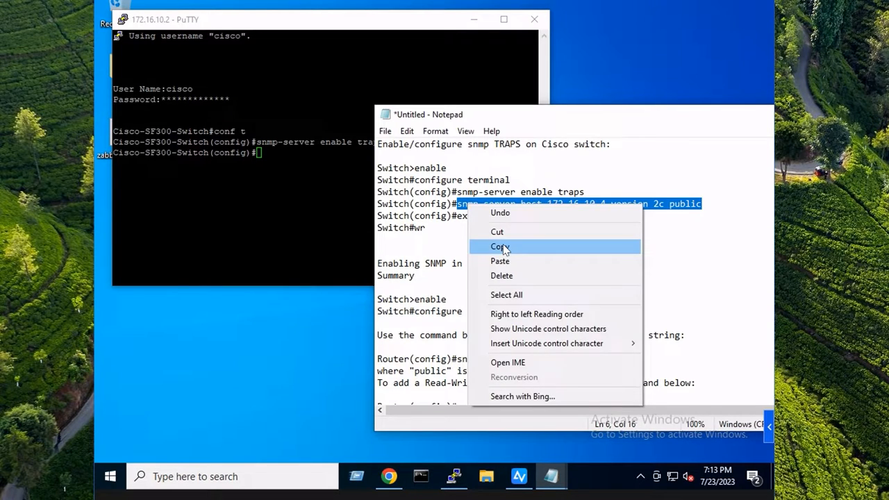
left_click(500, 247)
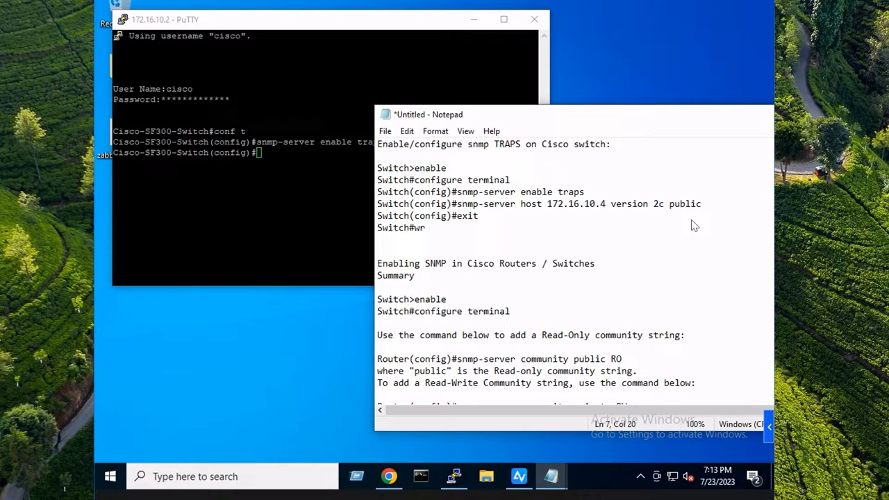
double_click(684, 203)
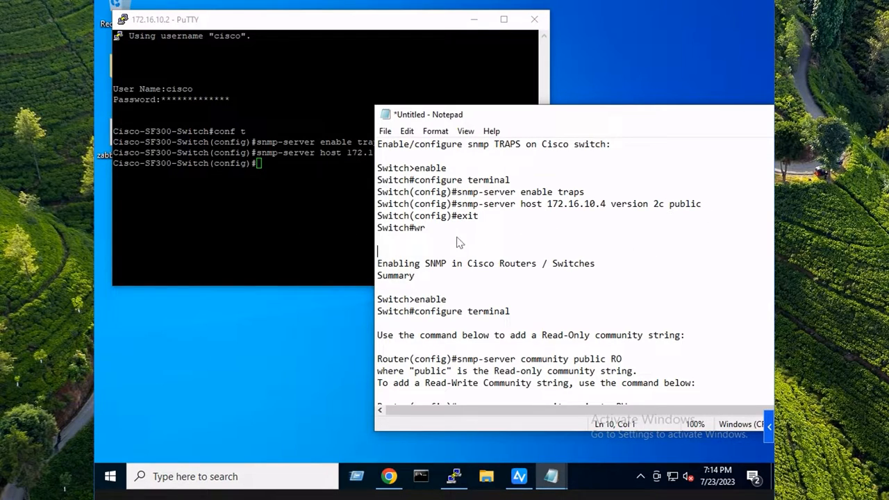
double_click(417, 228)
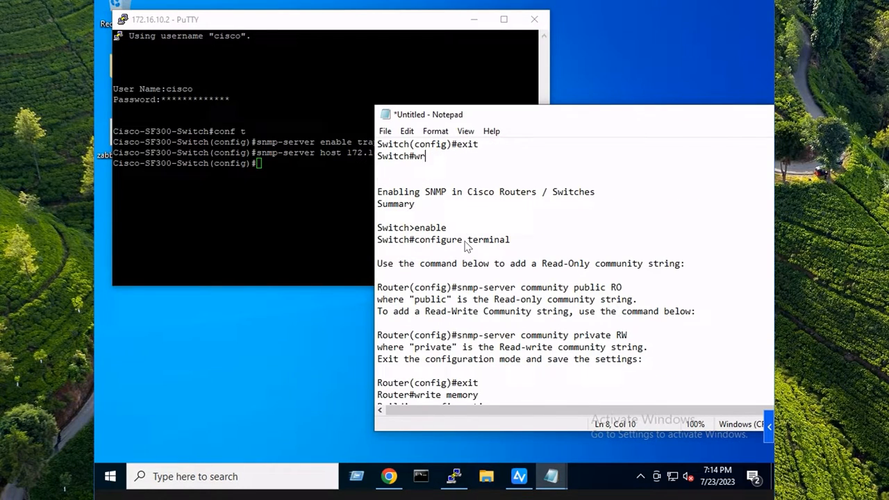
mouse_move(507, 250)
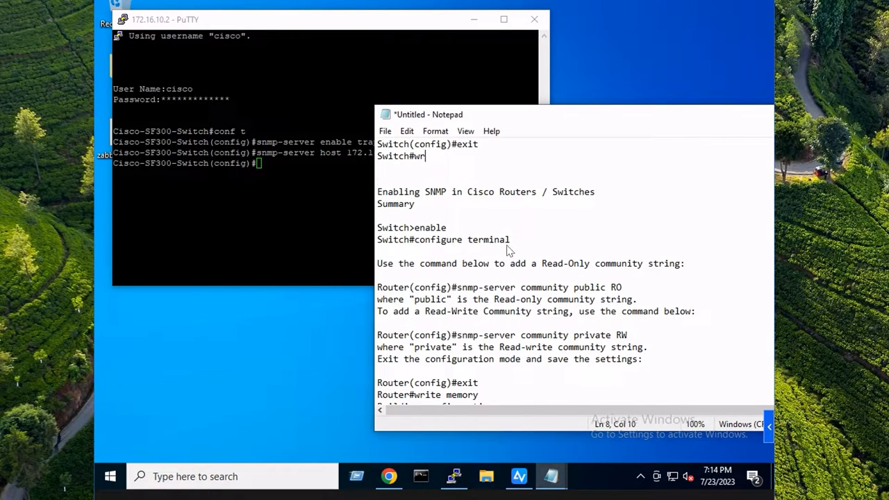
mouse_move(549, 331)
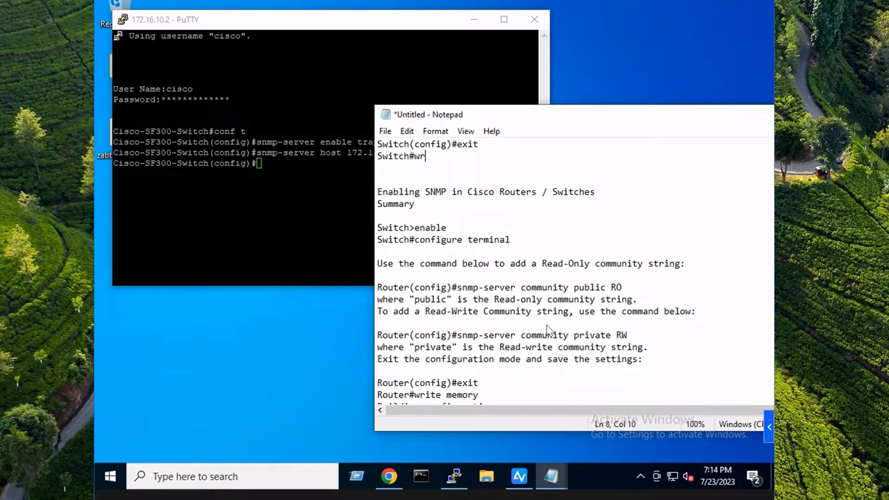
left_click_drag(467, 287, 623, 287)
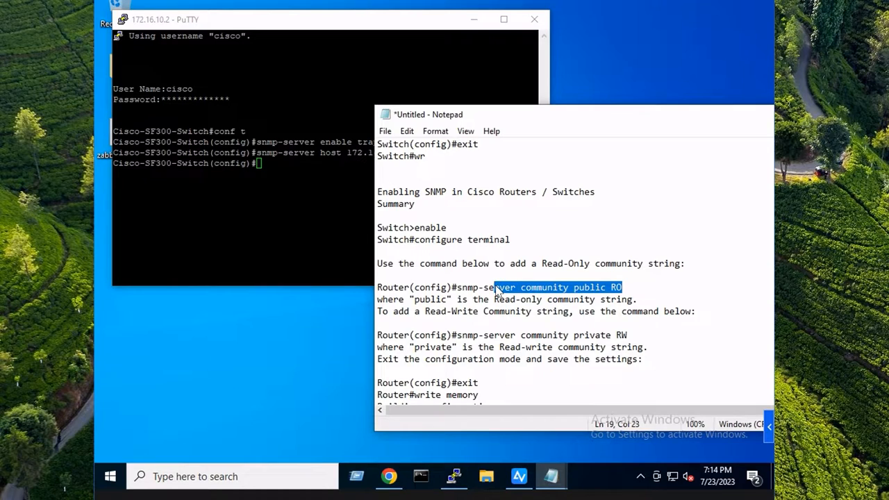
double_click(589, 287)
type("sh")
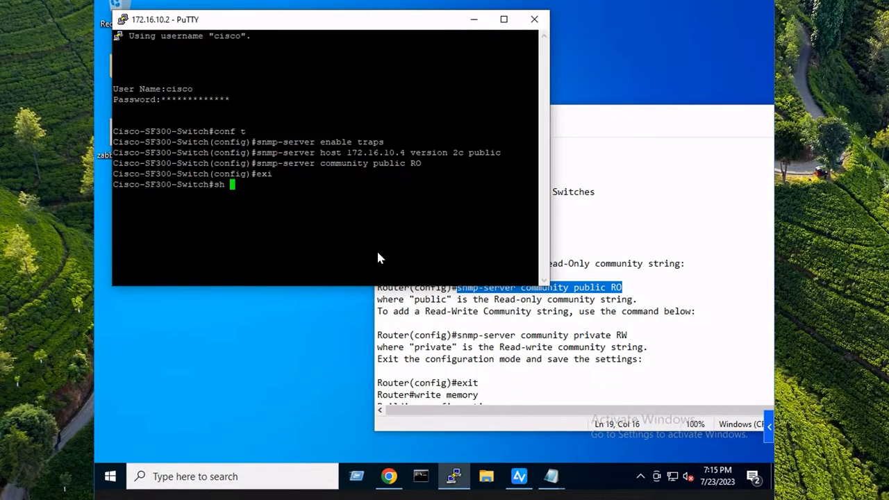
Step: Run show snmp and confirm 172.16.10.4 is a version 2 trap target on port 162
type("snmp")
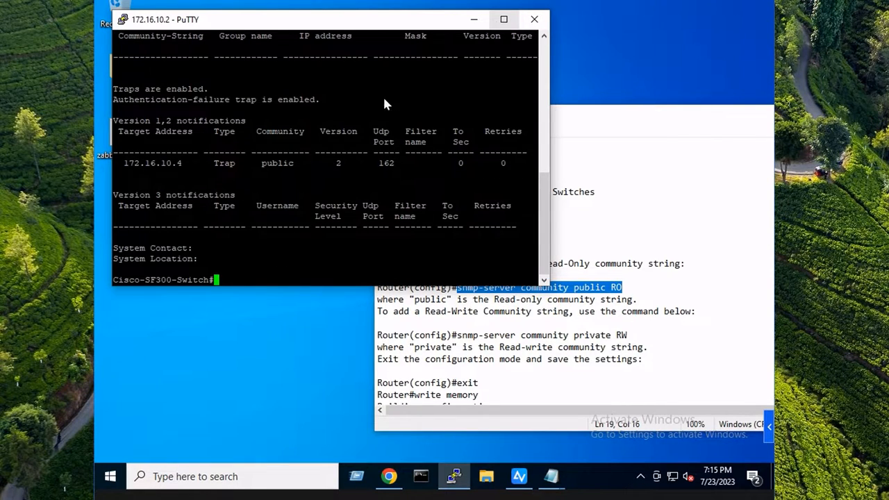
left_click(504, 18)
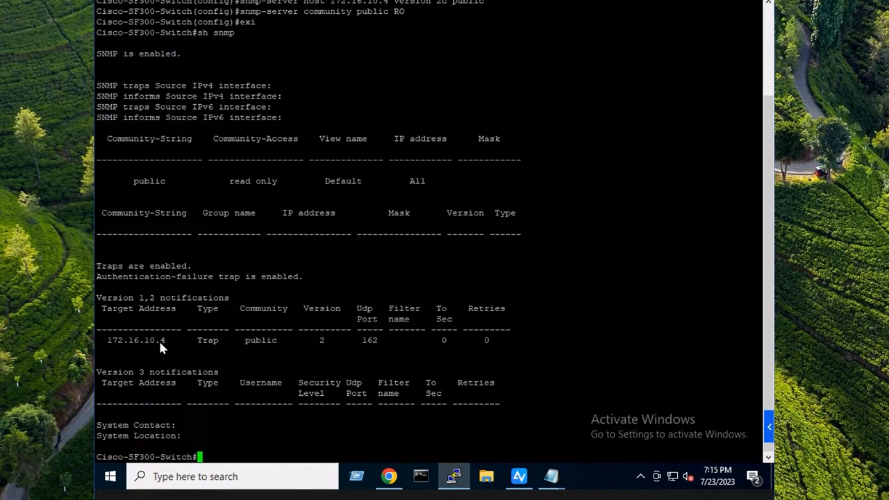
double_click(136, 340)
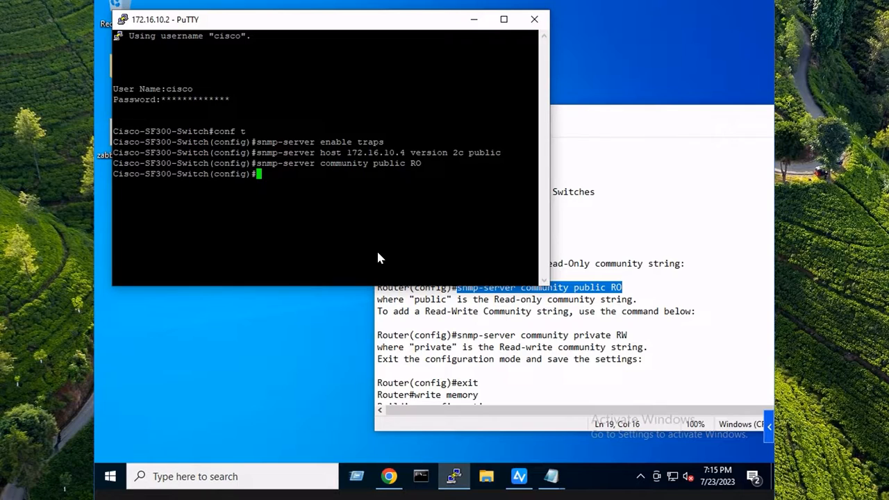
type("e")
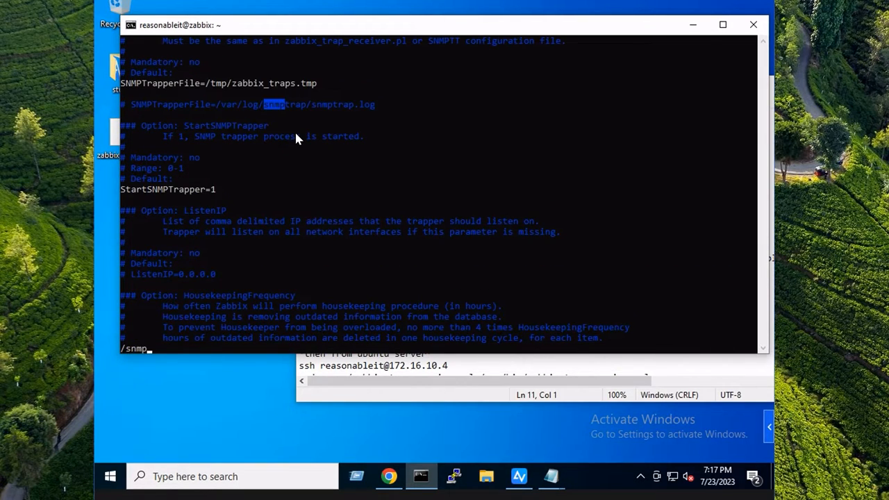
Step: Switch the config to SNMPTrapperFile=/tmp/zabbix_traps.tmp with StartSNMPTrapper=1, then save with :wq
key("i")
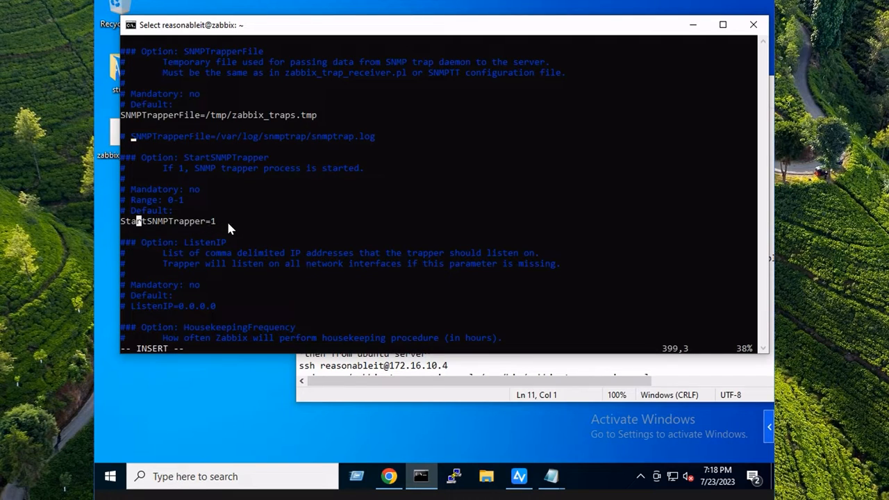
mouse_move(228, 290)
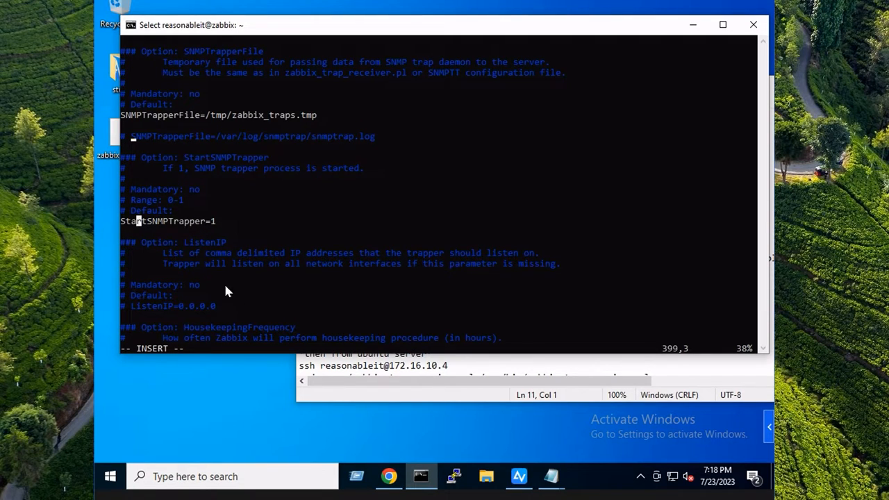
key("Escape")
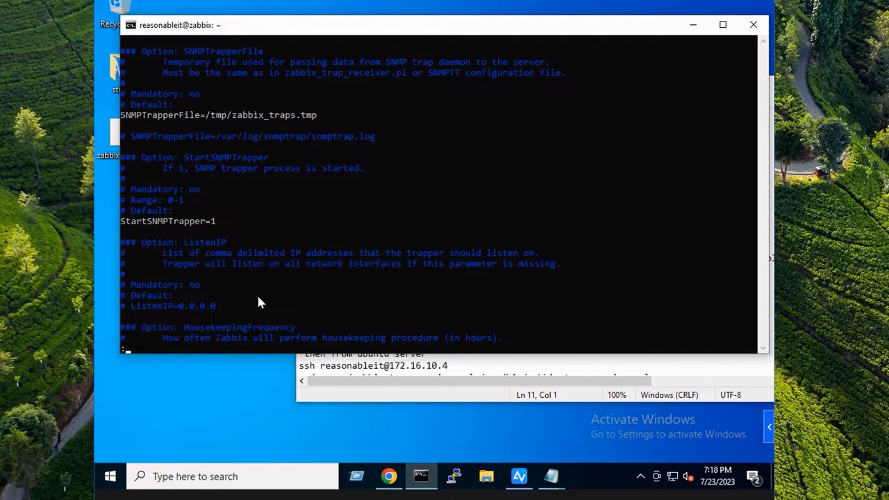
type(":wq")
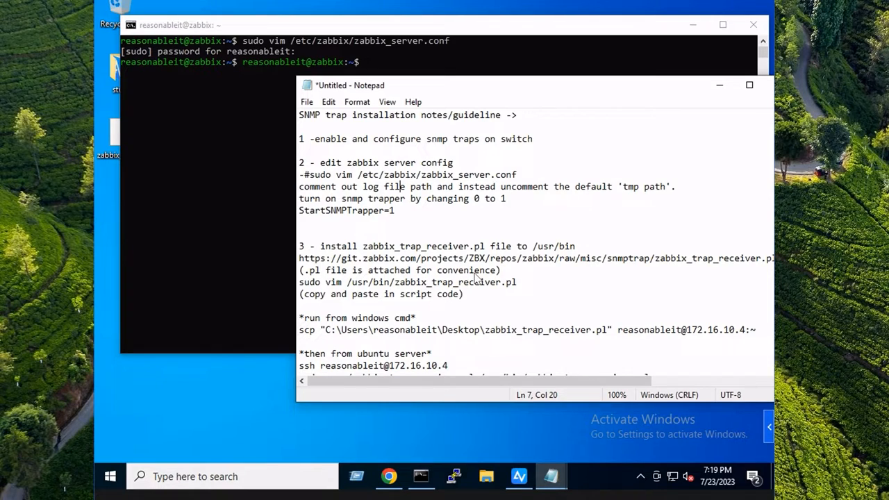
mouse_move(465, 261)
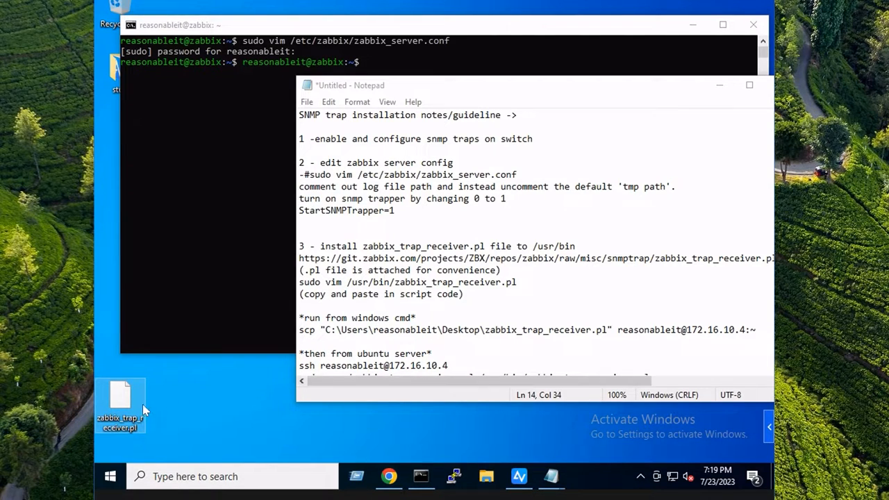
mouse_move(122, 400)
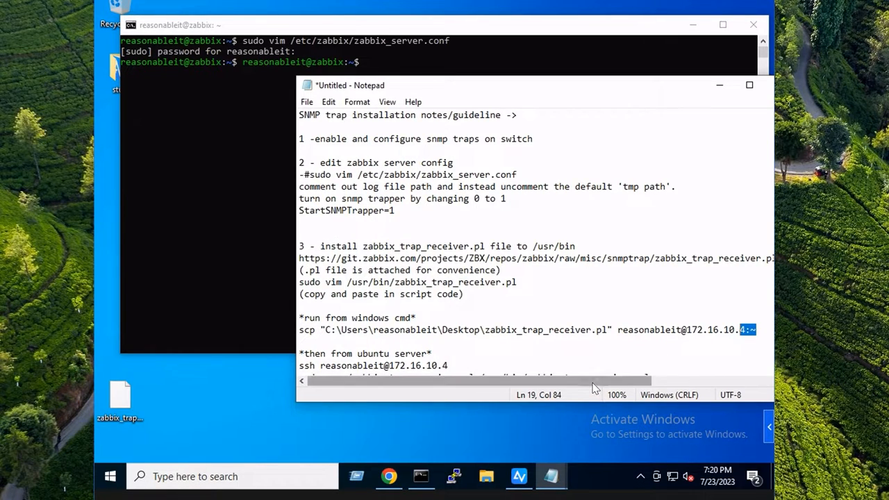
Step: Review the scp command for zabbix_trap_receiver.pl in the notes, then return to the terminal
double_click(408, 329)
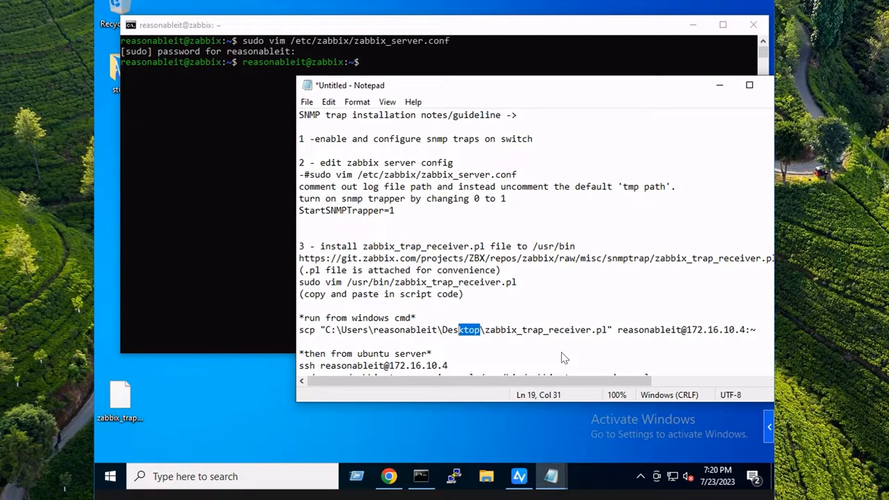
double_click(617, 329)
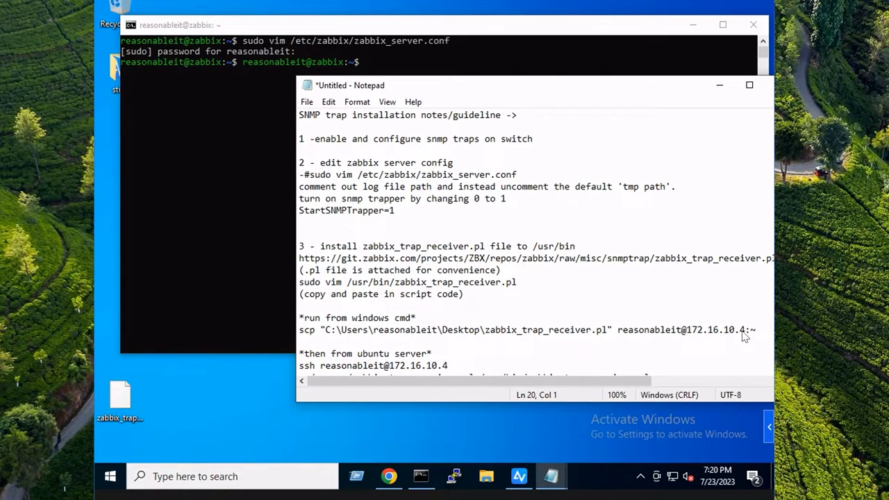
mouse_move(299, 339)
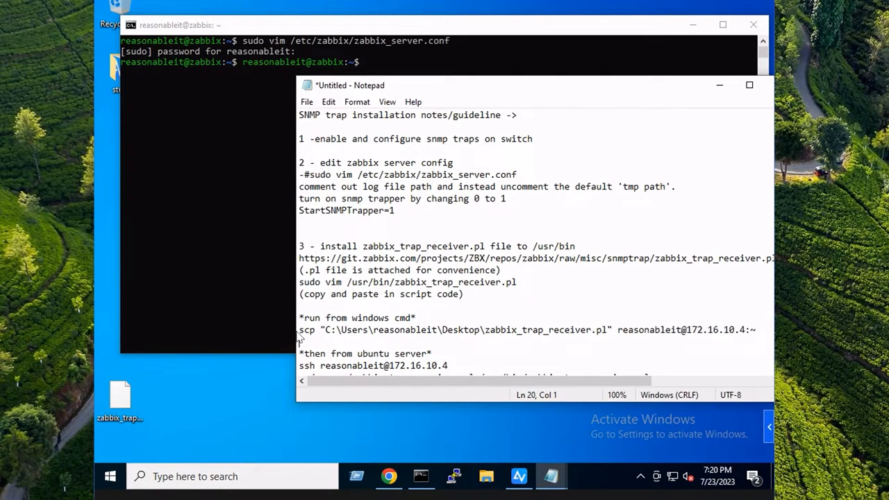
left_click(422, 476)
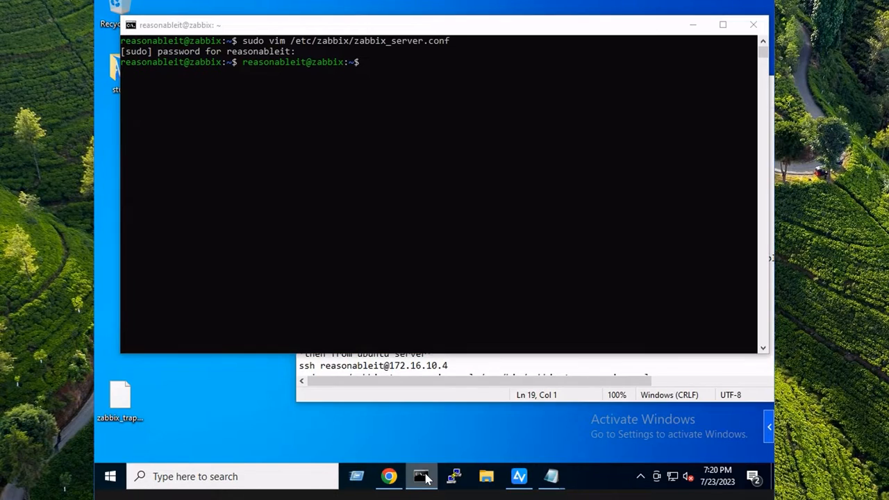
Step: Move zabbix_trap_receiver.pl into /usr/bin, list it, and copy the notes' chmod command
left_click(422, 477)
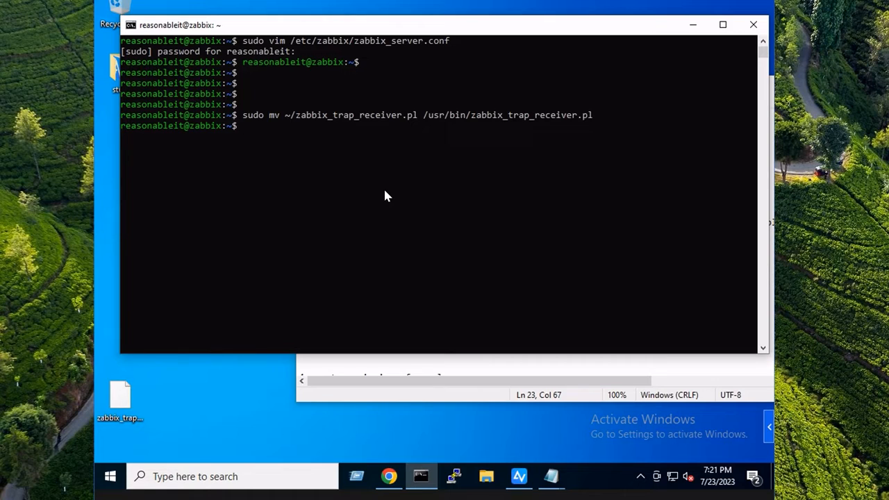
type("cd /usr/bin")
type("ls")
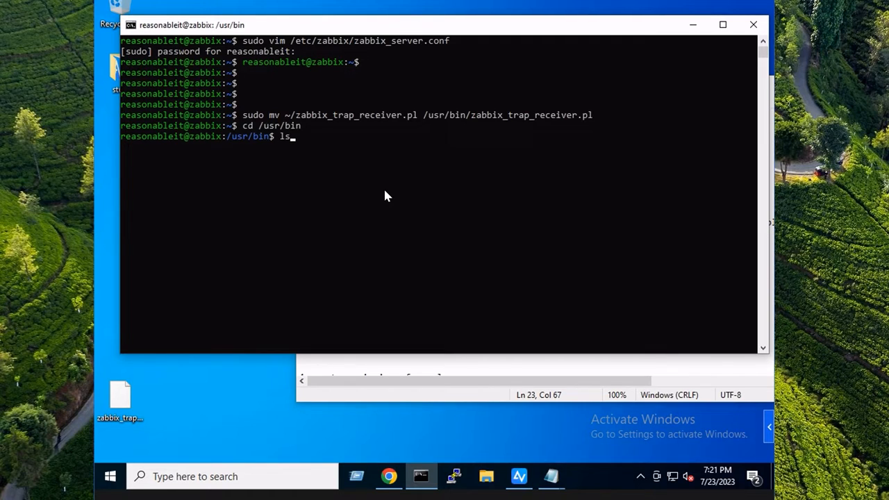
type("*p")
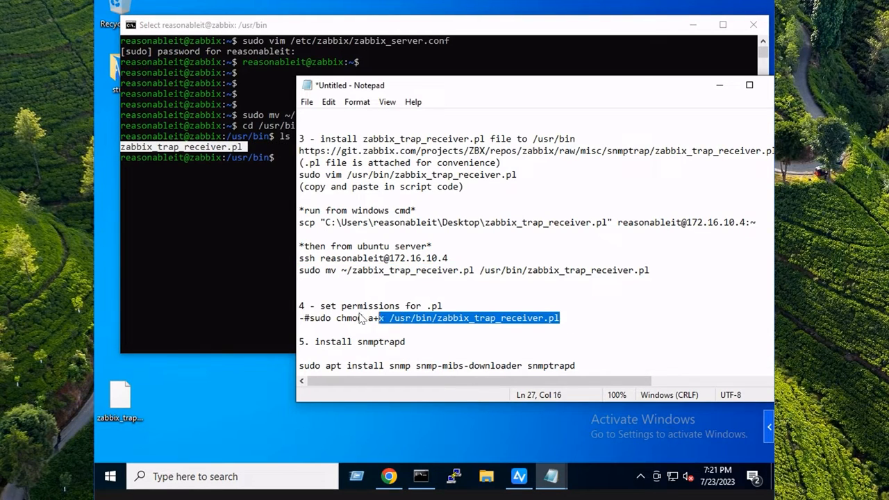
right_click(434, 317)
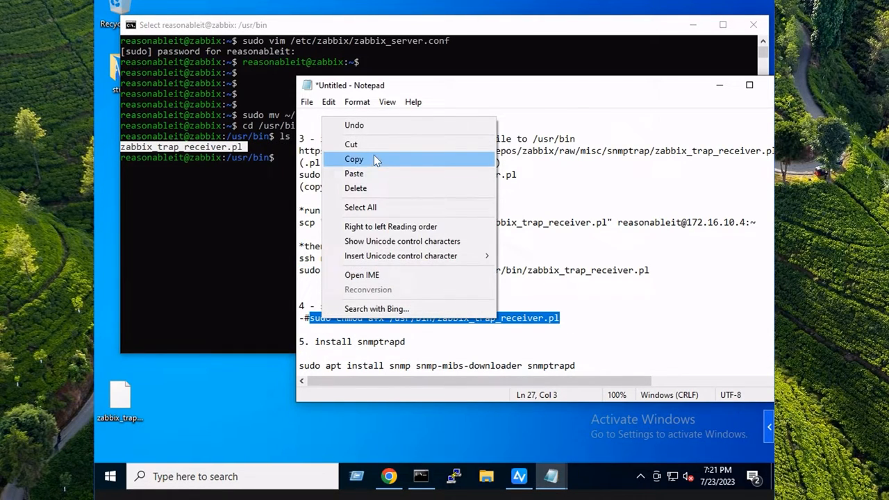
left_click(353, 159)
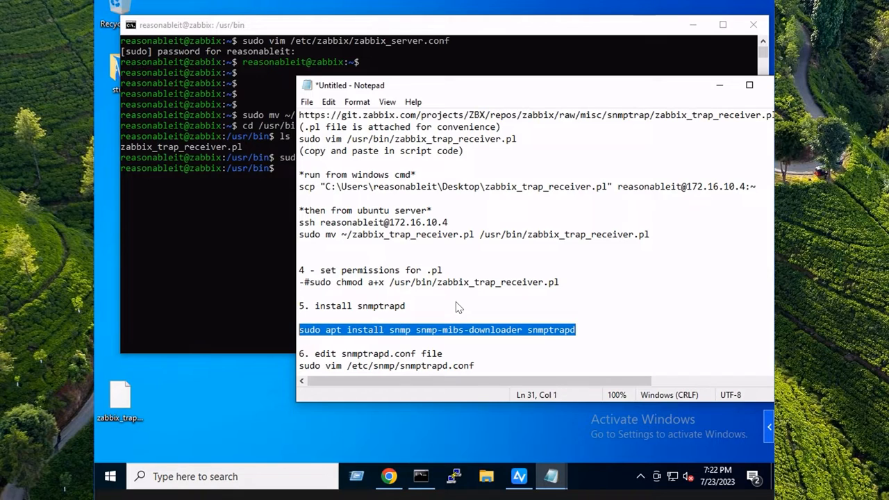
Step: Make the trap receiver executable, install snmp and snmptrapd, and open snmptrapd.conf in vim
scroll("down", 3)
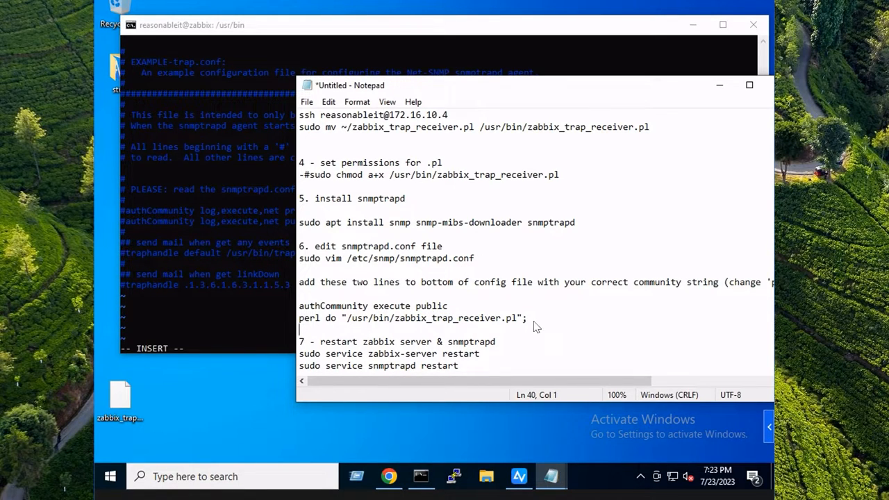
double_click(500, 317)
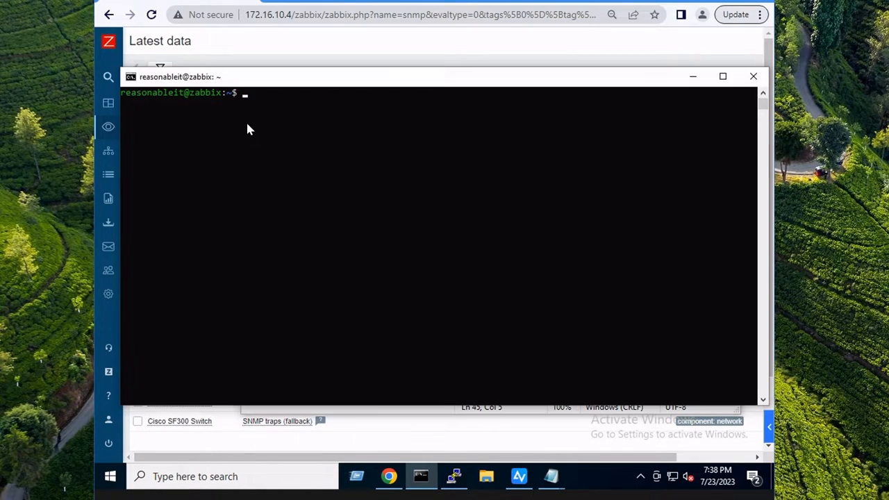
Step: Install libsnmp-perl, restart zabbix-server and snmptrapd, and check zabbix-server status
type("sudo apt-get install libsnmp-perl")
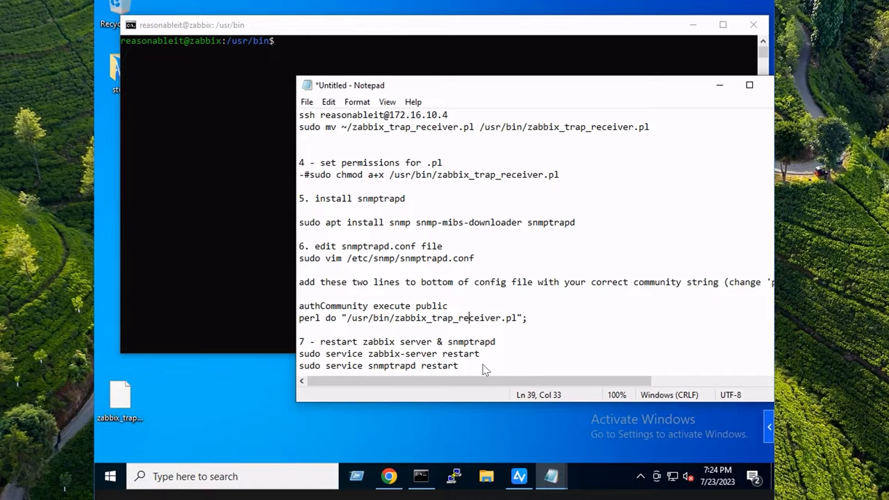
mouse_move(455, 344)
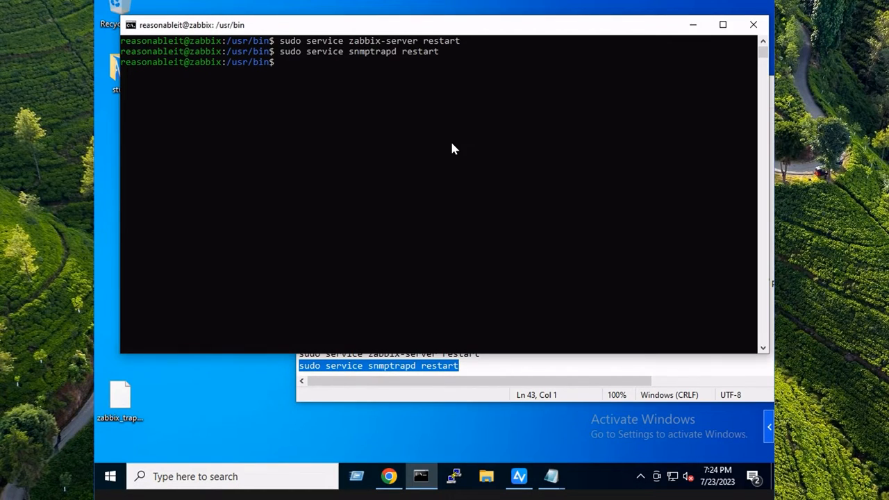
type("sudo")
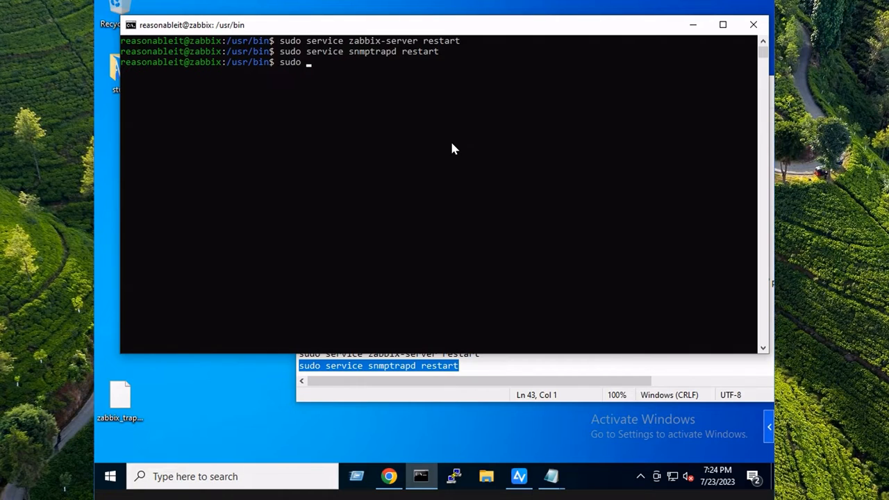
type("service")
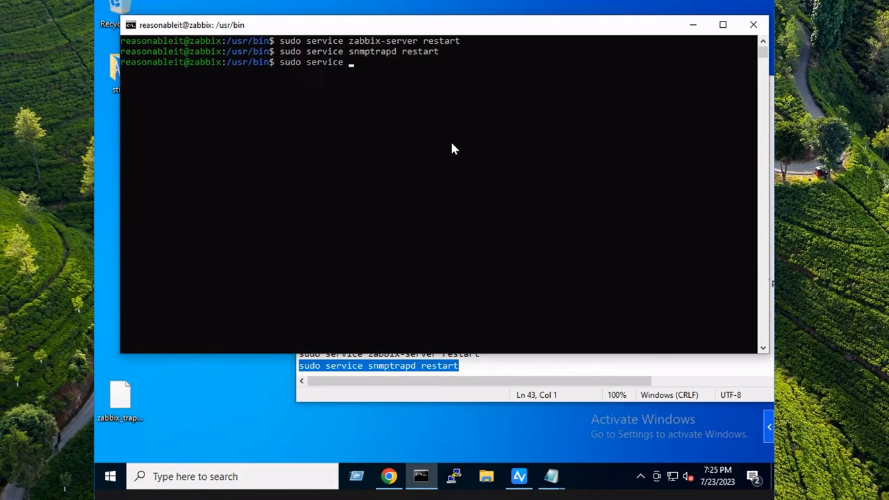
type("zabbix-server")
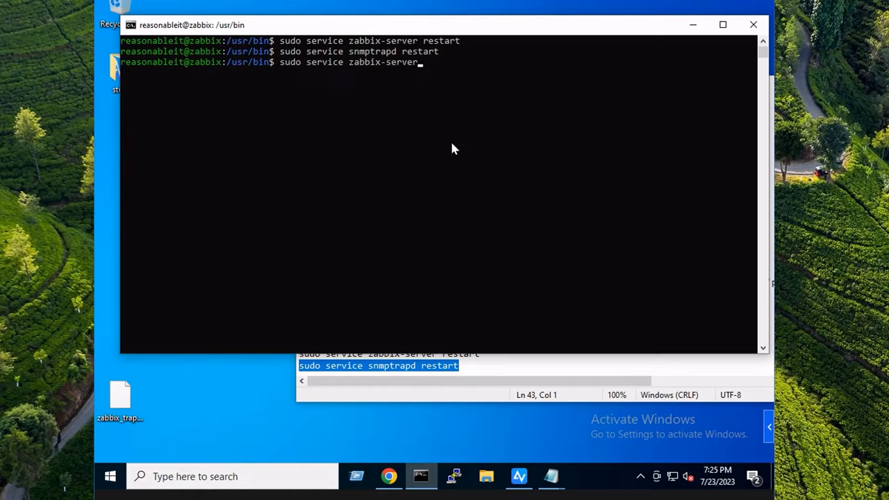
type("status")
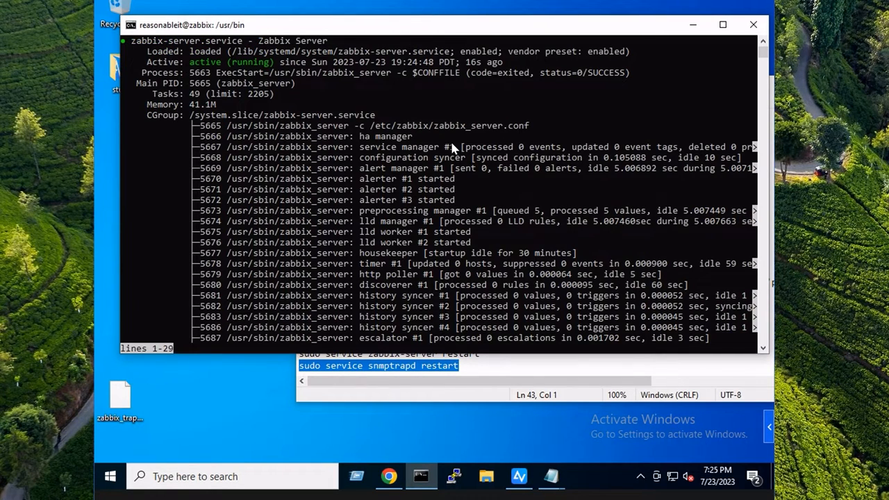
type("sudo service snmptrap_status")
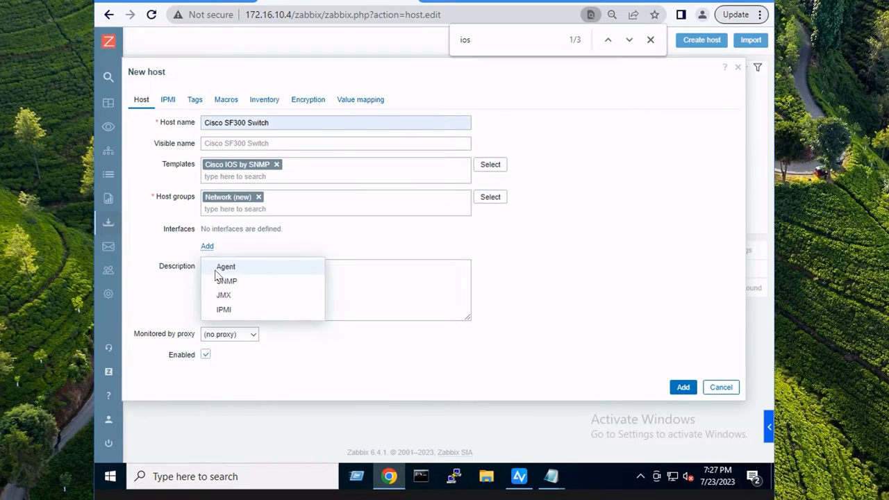
Step: Add an SNMPv2 interface at 172.16.10.2 port 161 and review the inherited host macros
left_click(226, 280)
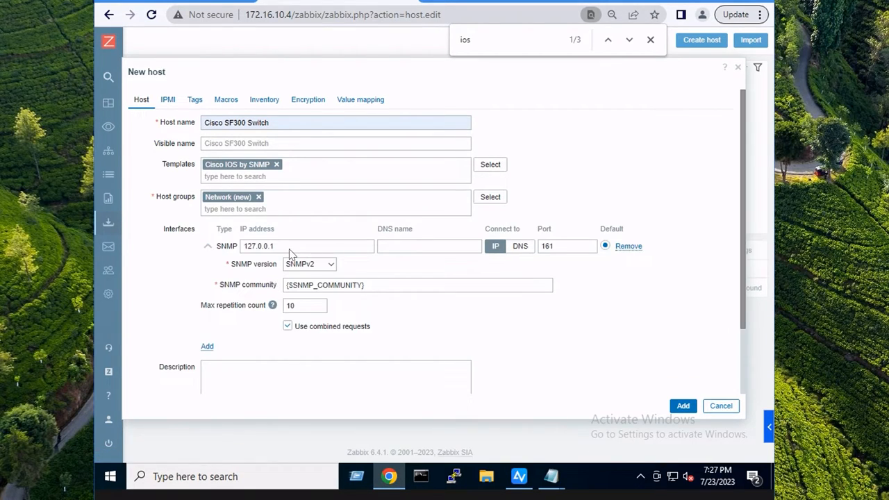
type("172.16.10.2")
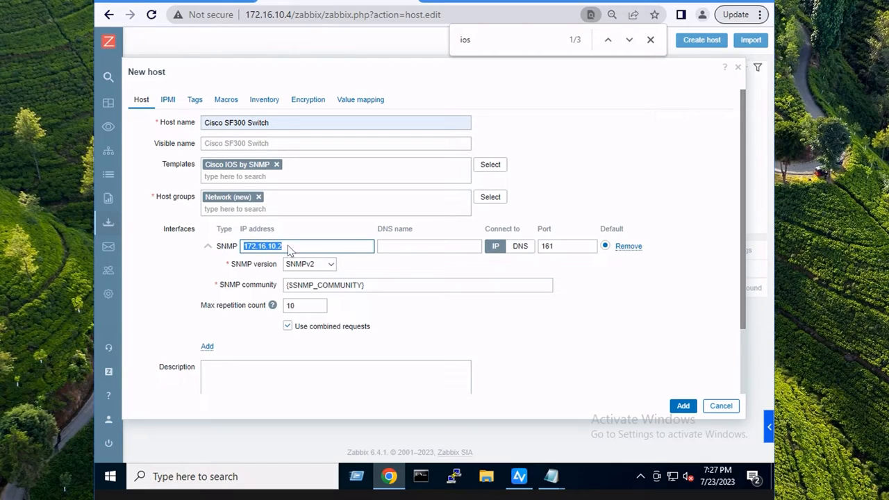
mouse_move(224, 326)
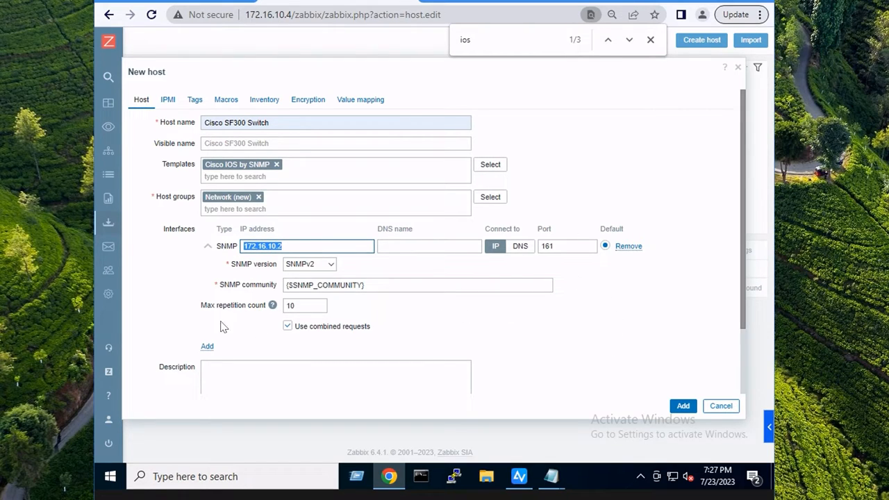
left_click(417, 285)
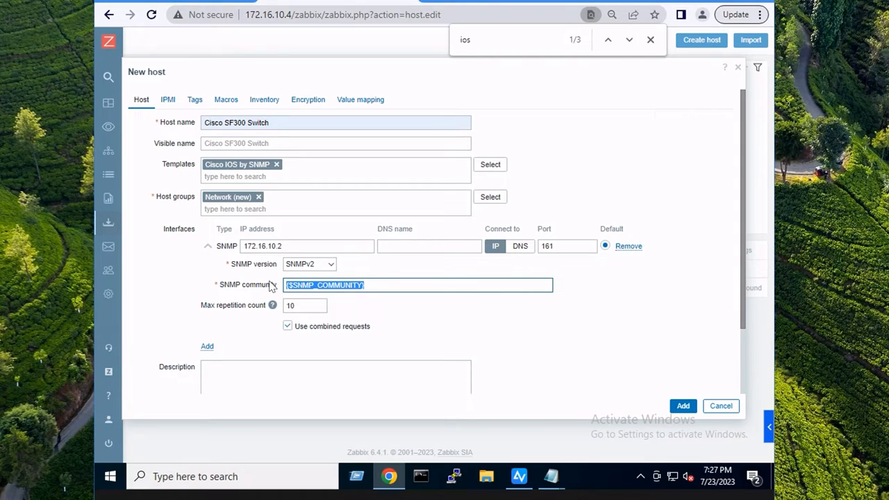
left_click(226, 99)
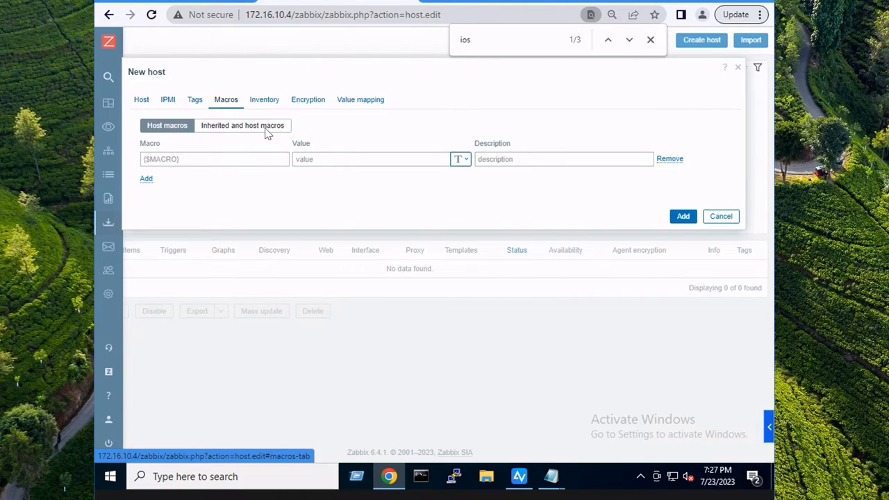
left_click(242, 125)
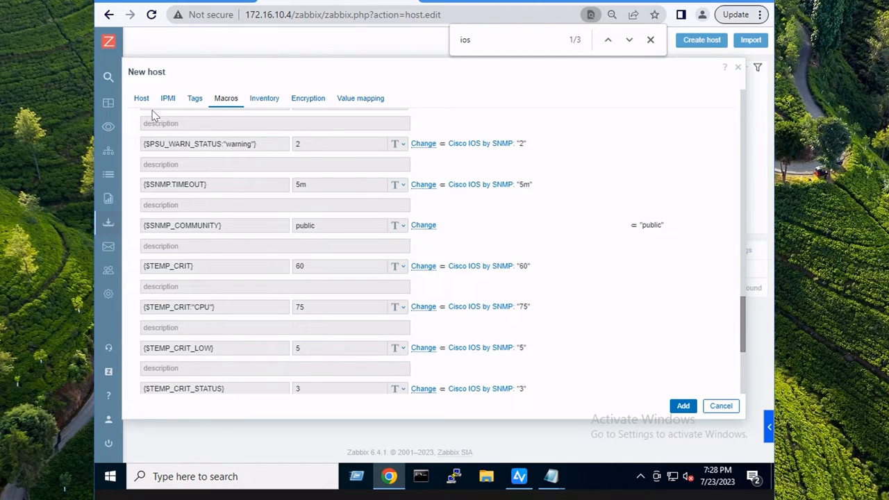
left_click(141, 98)
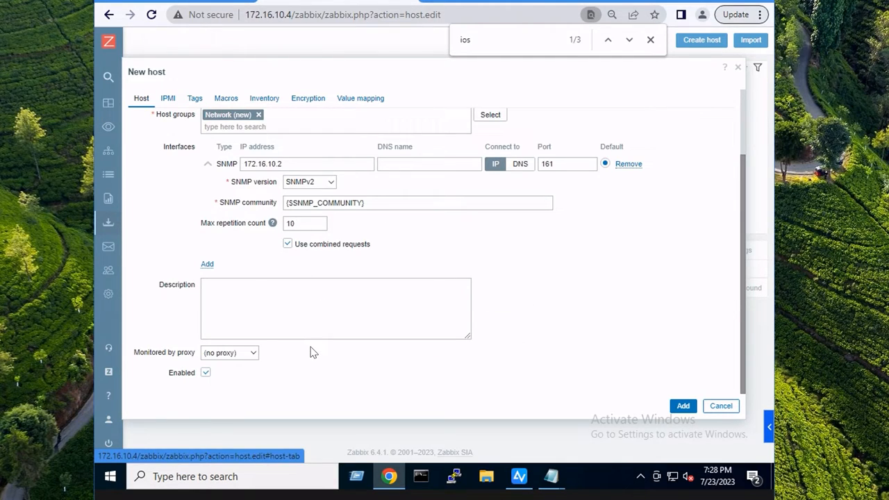
mouse_move(214, 286)
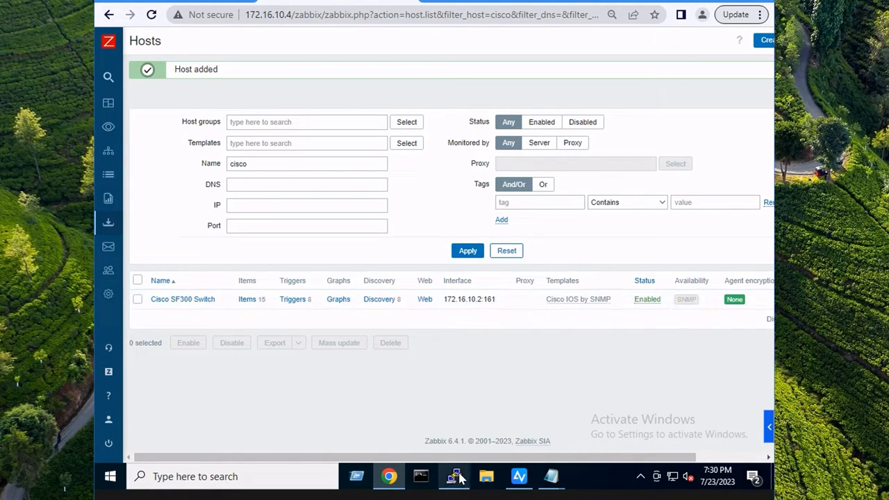
Step: Briefly restore the PuTTY switch session, then minimize it again
left_click(453, 476)
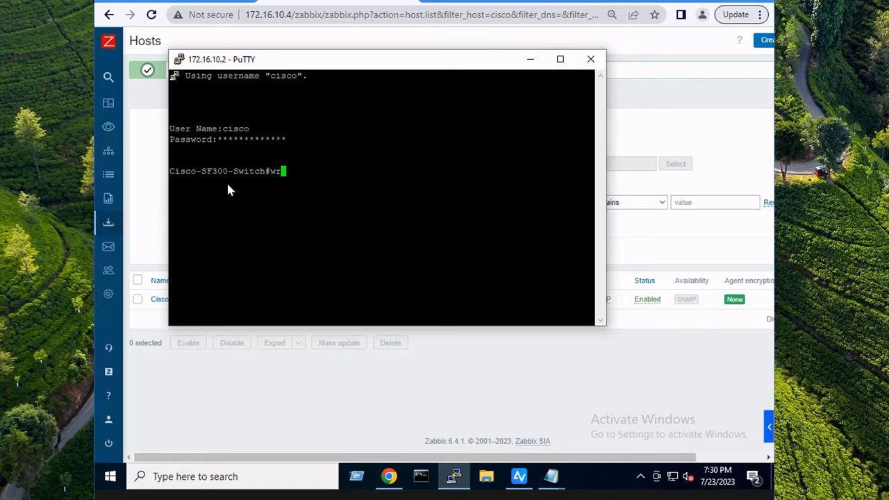
mouse_move(266, 186)
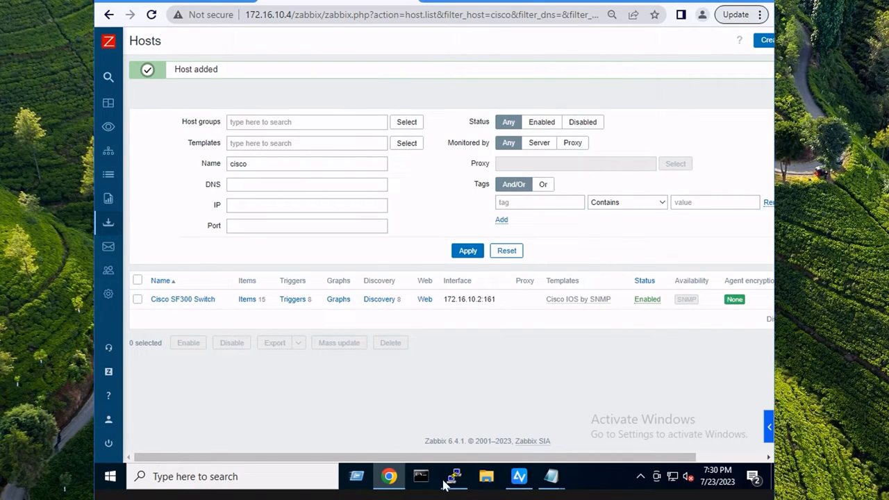
left_click(453, 477)
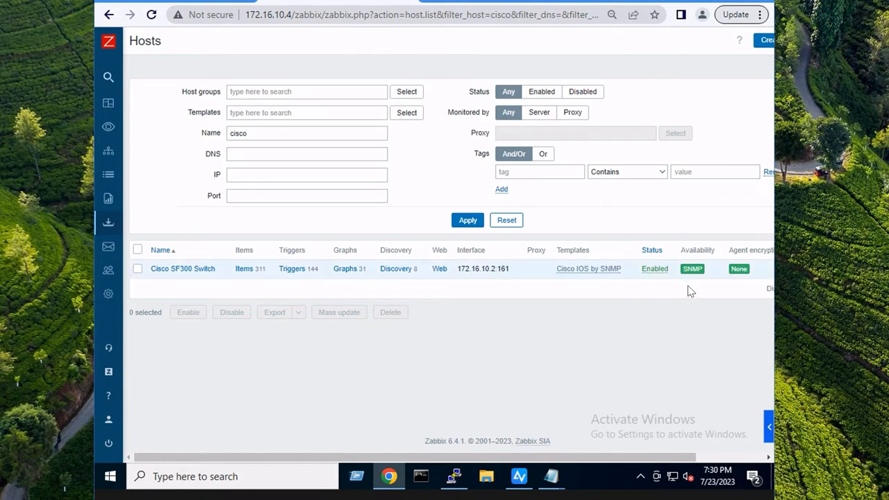
mouse_move(351, 366)
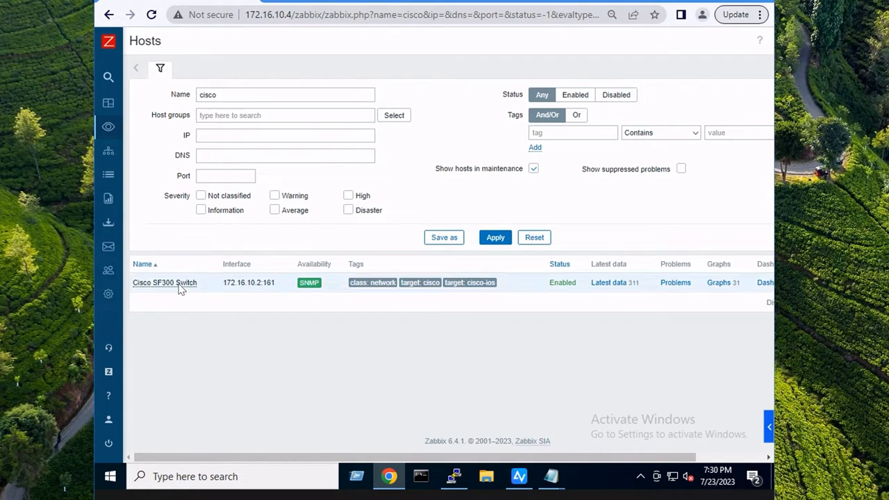
Step: Filter the Cisco SF300 Switch's latest data by name 'snmp', then return to the PuTTY session
left_click(165, 282)
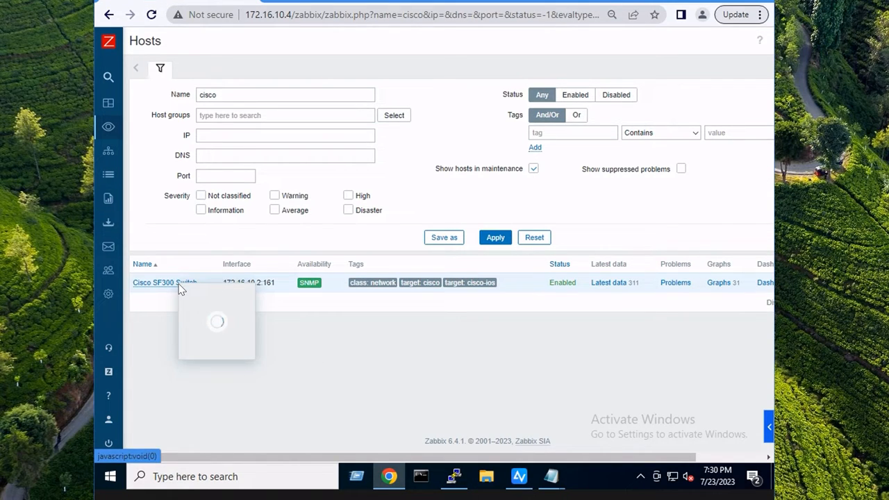
left_click(165, 282)
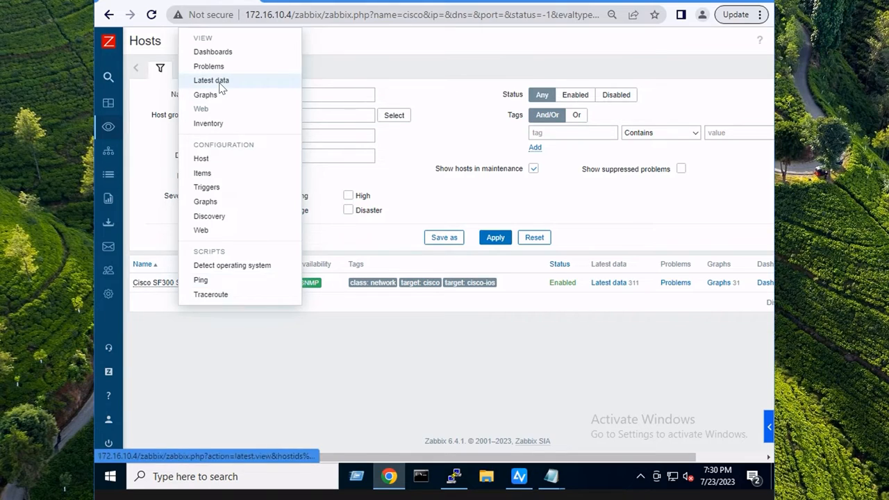
left_click(211, 80)
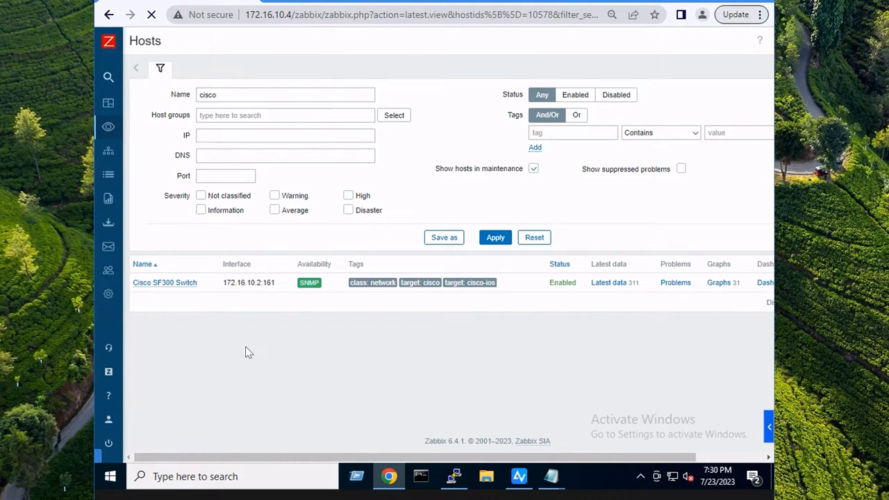
left_click(297, 145)
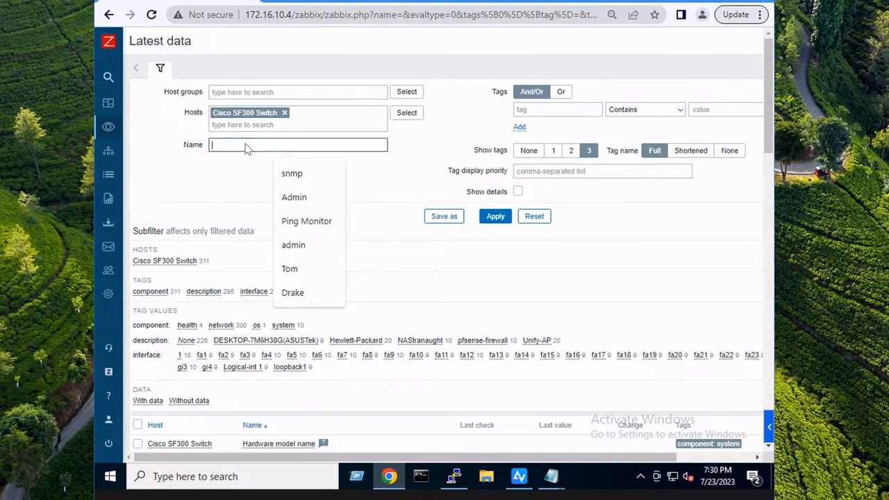
type("snmp")
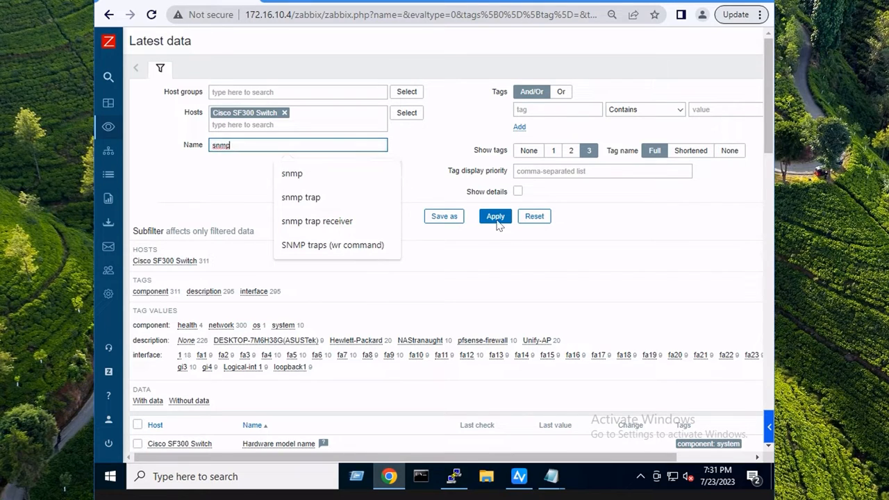
mouse_move(476, 240)
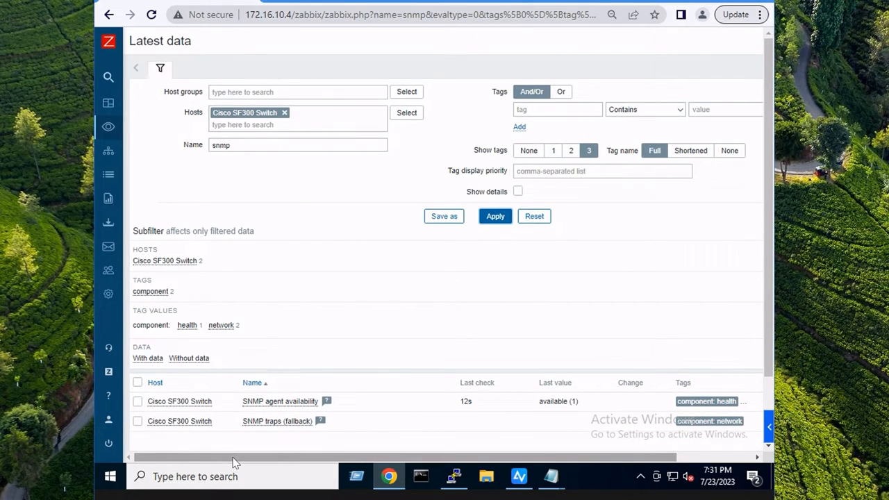
mouse_move(453, 477)
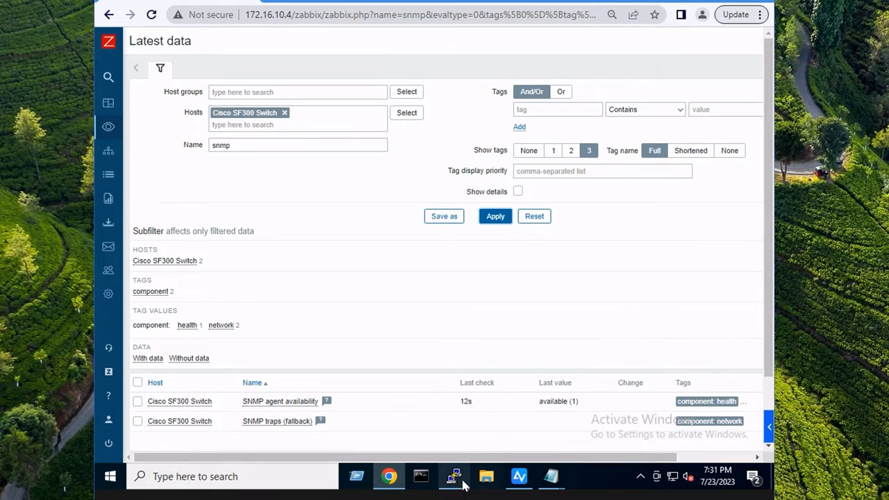
left_click(454, 476)
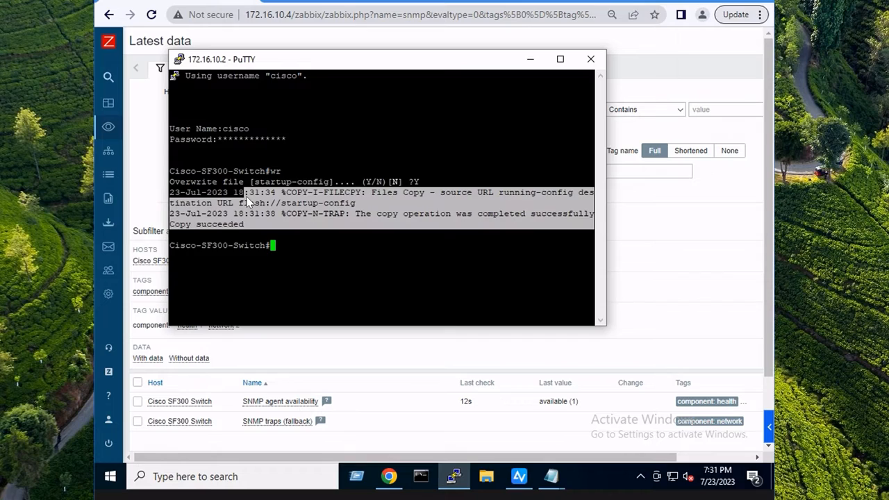
mouse_move(377, 206)
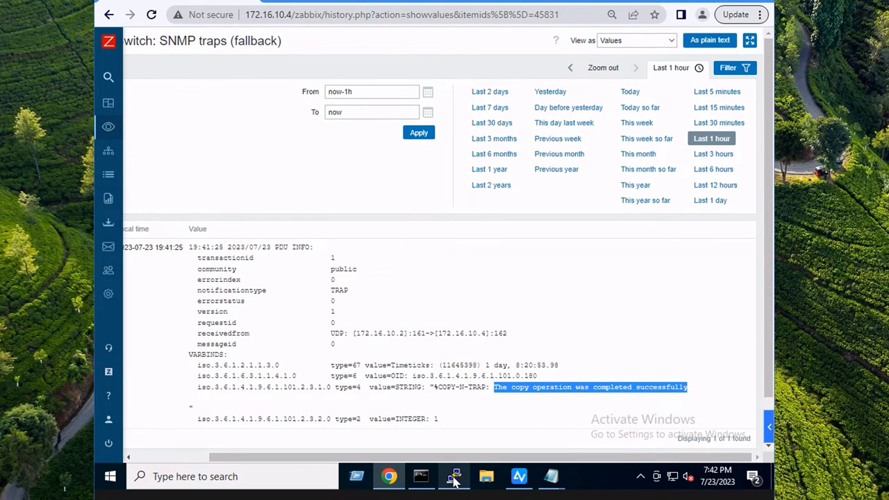
Step: Highlight the SNMP traps (fallback) record 'The copy operation was completed successfully' from 172.16.10.2
left_click(453, 477)
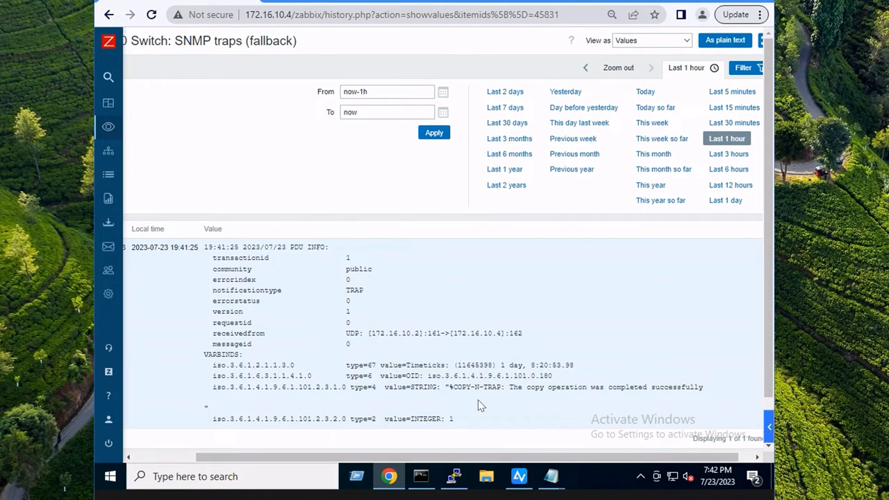
mouse_move(523, 401)
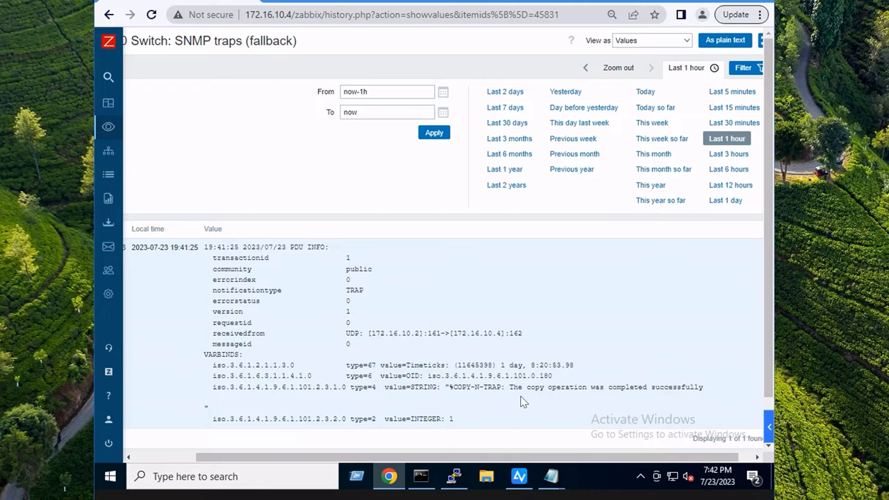
left_click_drag(525, 387, 704, 387)
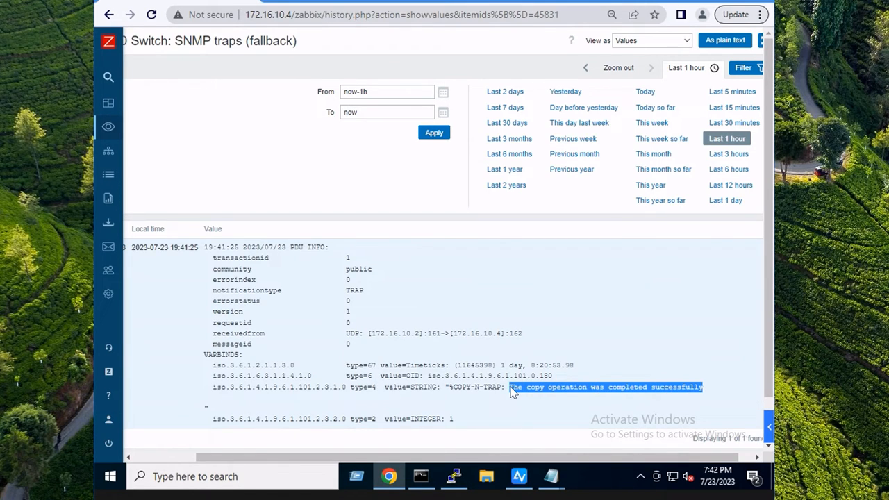
mouse_move(500, 402)
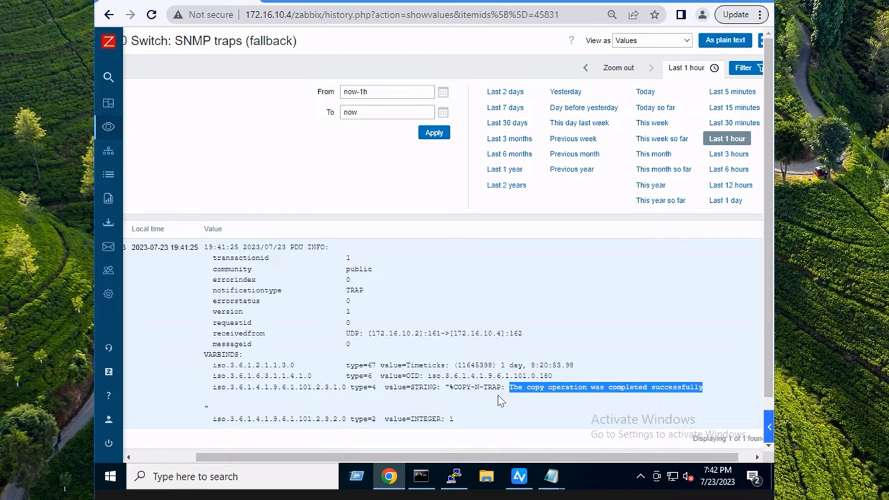
mouse_move(491, 422)
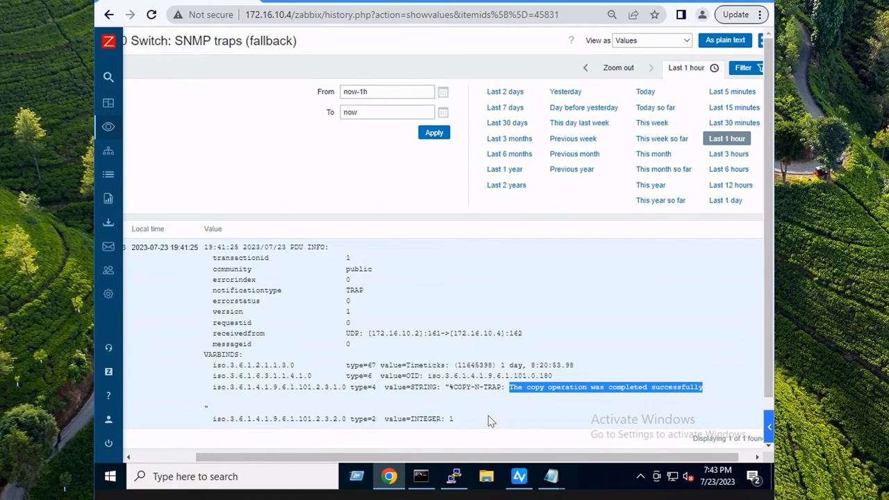